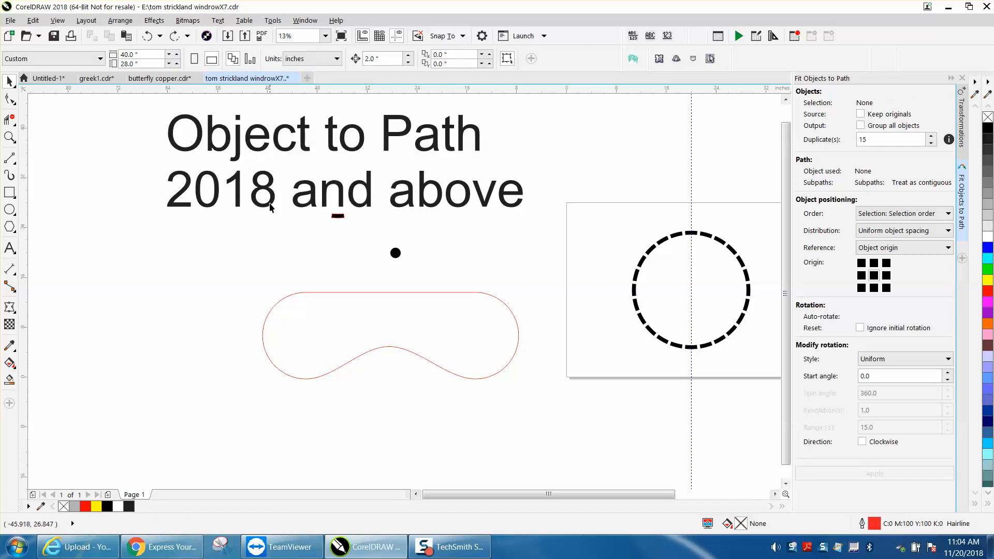
pyautogui.moveTo(268, 205)
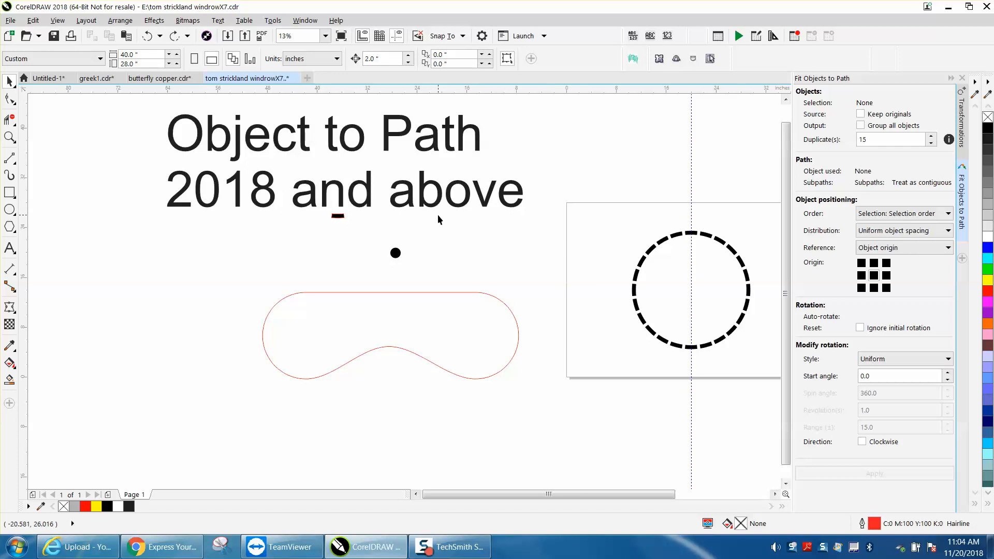
pyautogui.moveTo(453, 296)
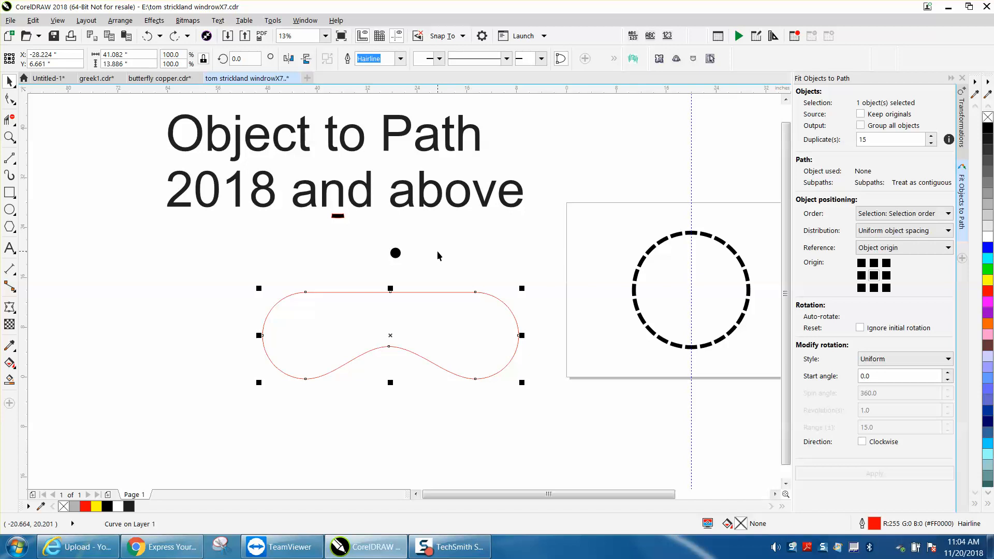
pyautogui.moveTo(405, 287)
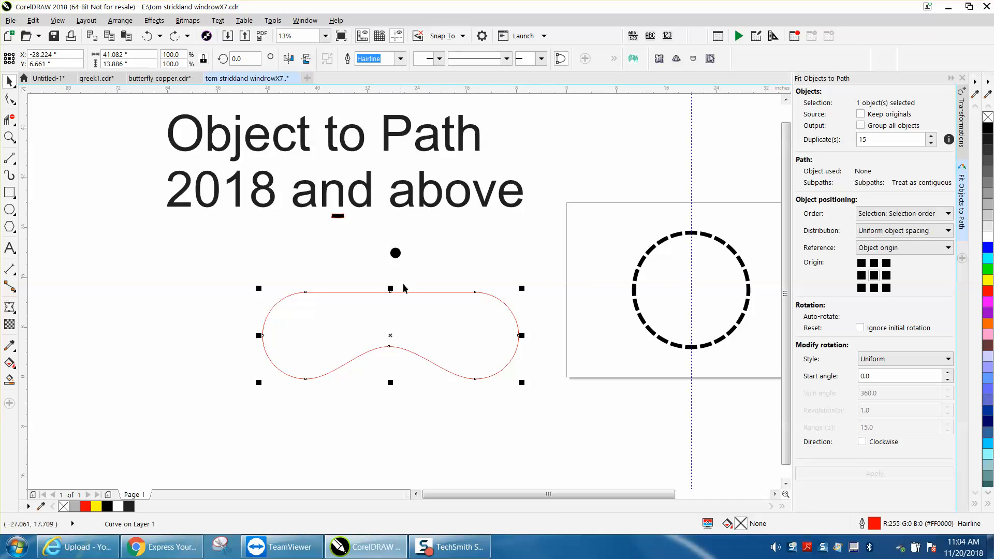
pyautogui.moveTo(431, 292)
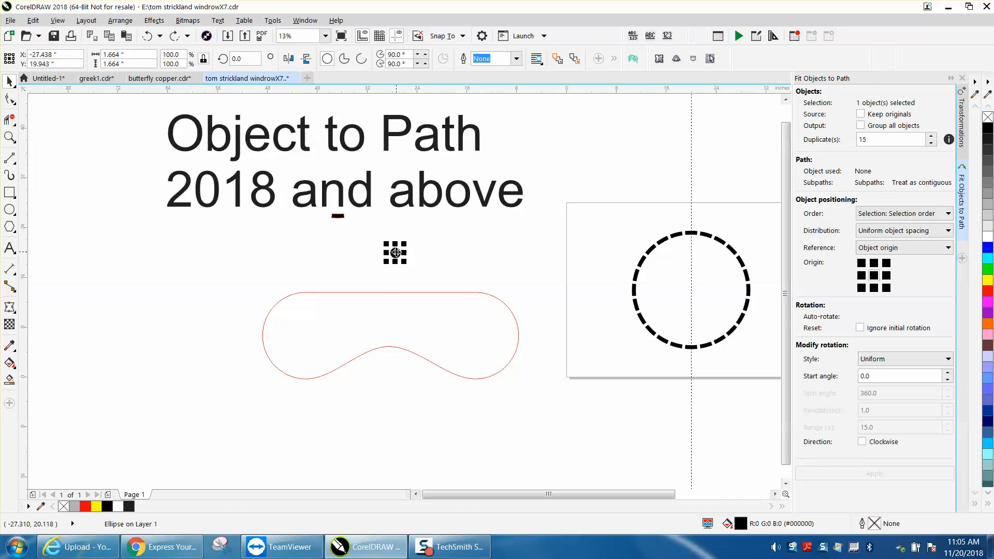
pyautogui.moveTo(451, 297)
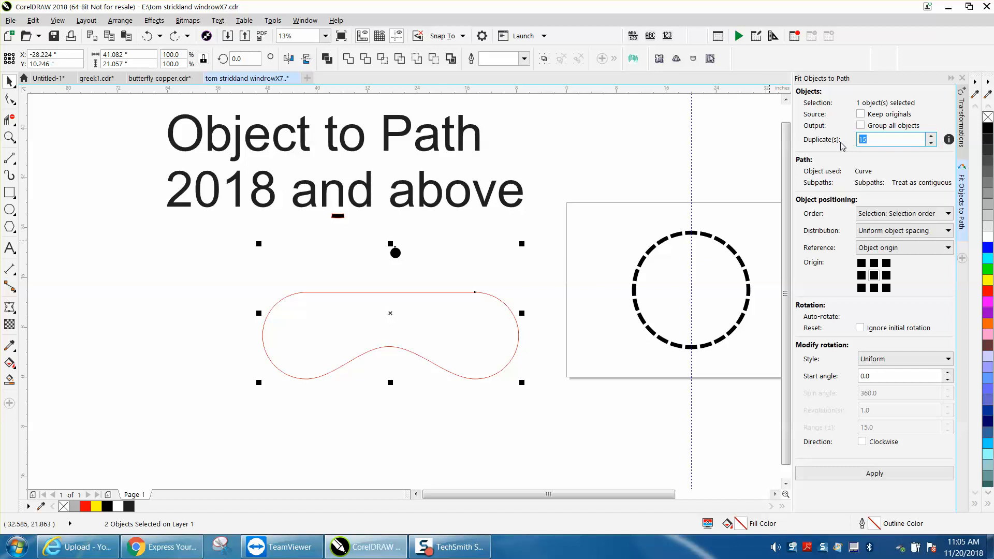
# - Set Duplicate(s) to 25 and apply so 25 dot copies line the red curve
pyautogui.write('25')
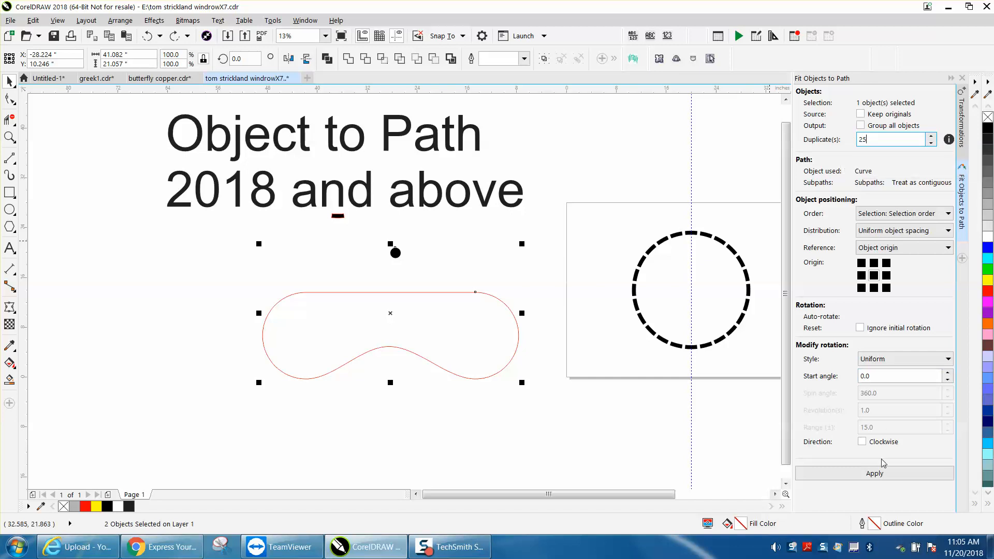
pyautogui.click(873, 275)
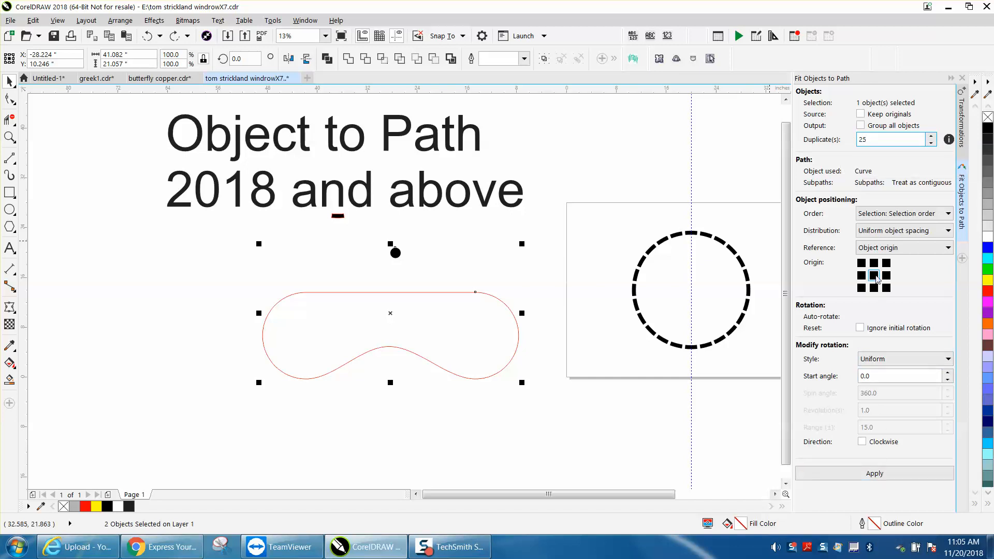
pyautogui.moveTo(873, 276)
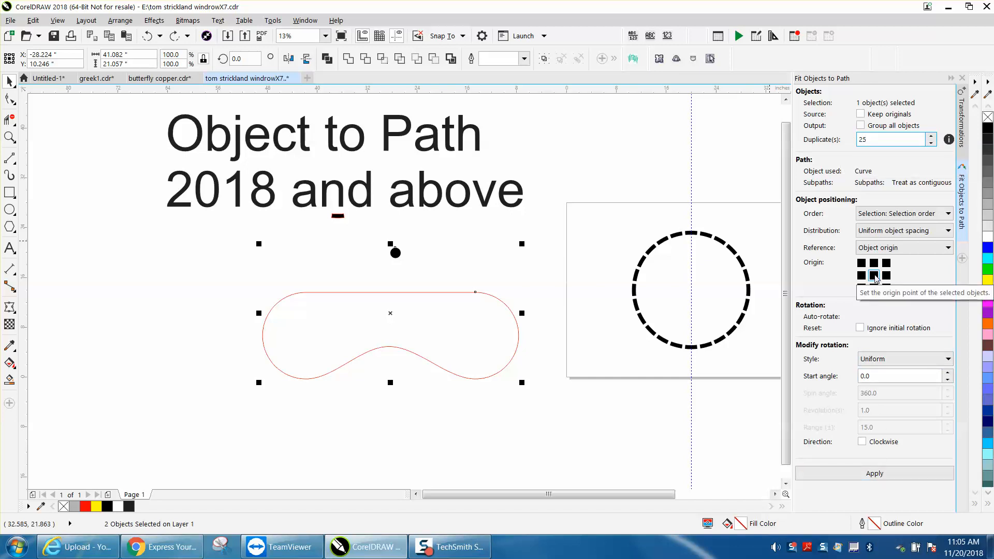
pyautogui.click(873, 473)
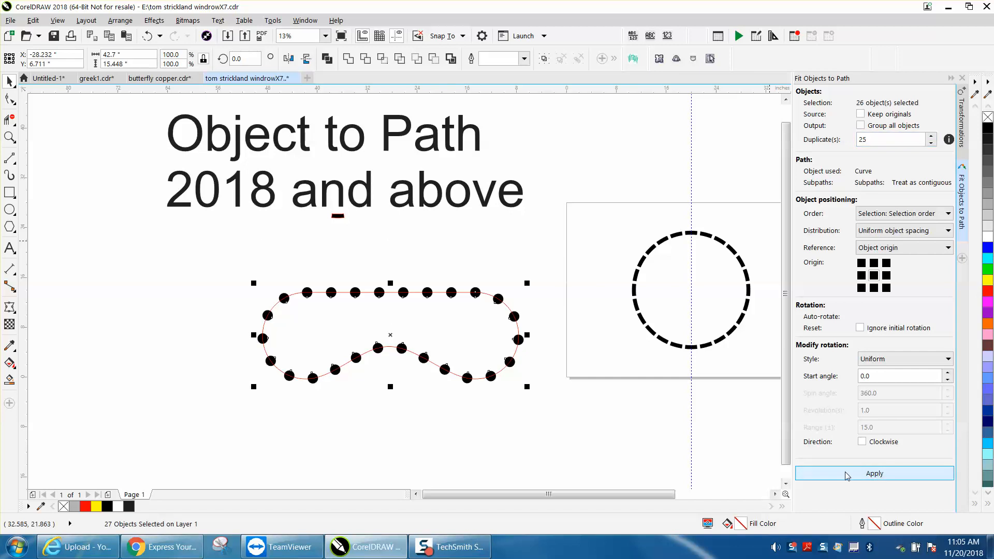
pyautogui.moveTo(476, 391)
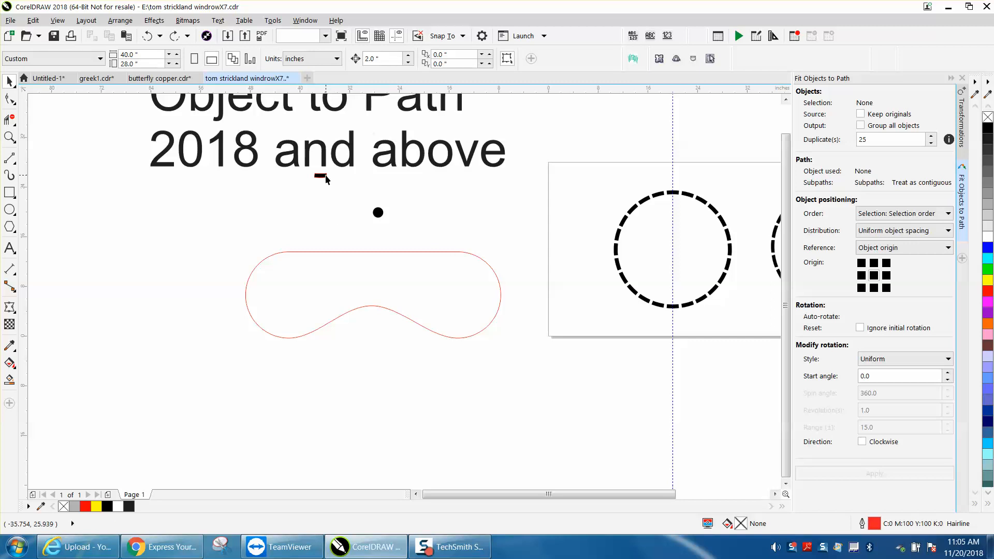
# - Fit 15 copies of the small black dash evenly along the red curve
pyautogui.click(320, 176)
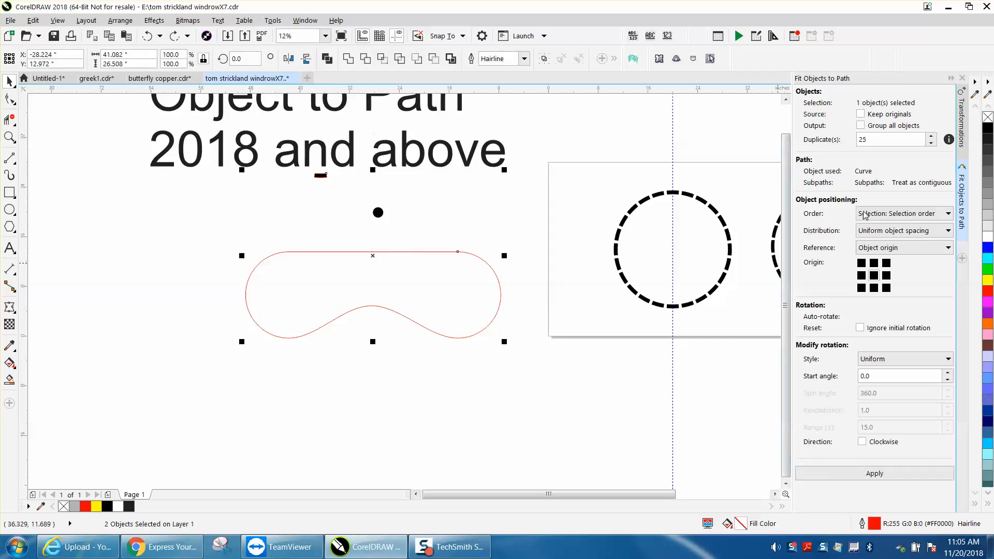
pyautogui.click(888, 139)
pyautogui.write('15')
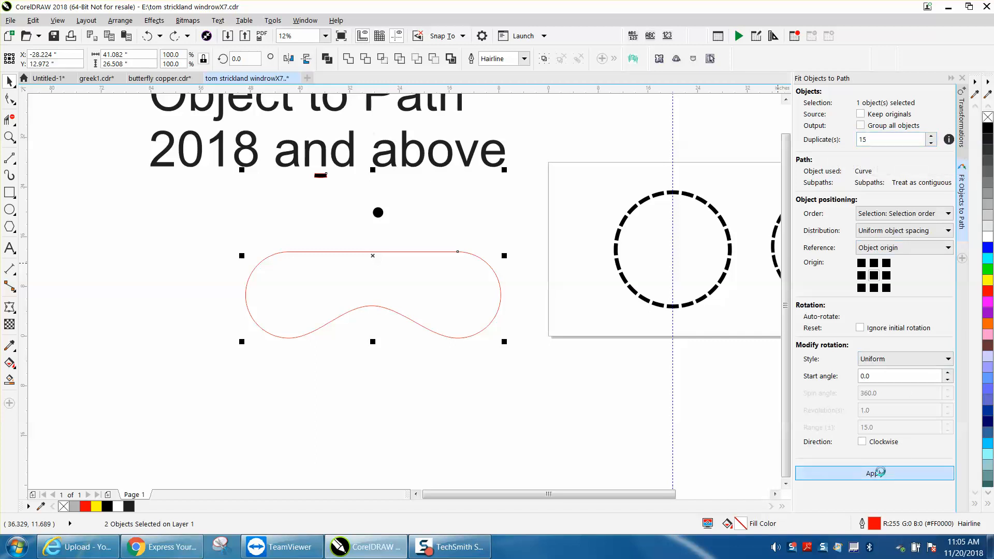
pyautogui.click(873, 473)
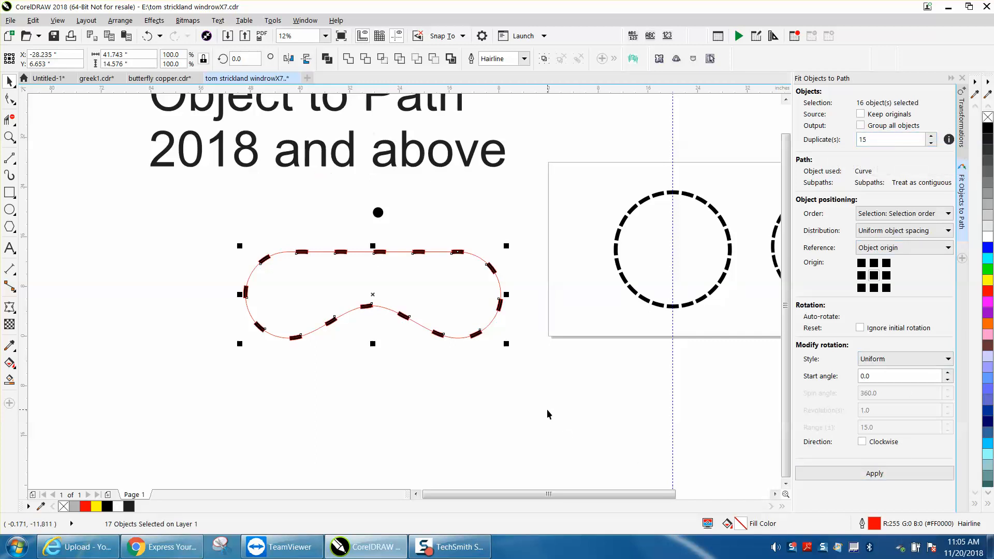
pyautogui.moveTo(50, 215)
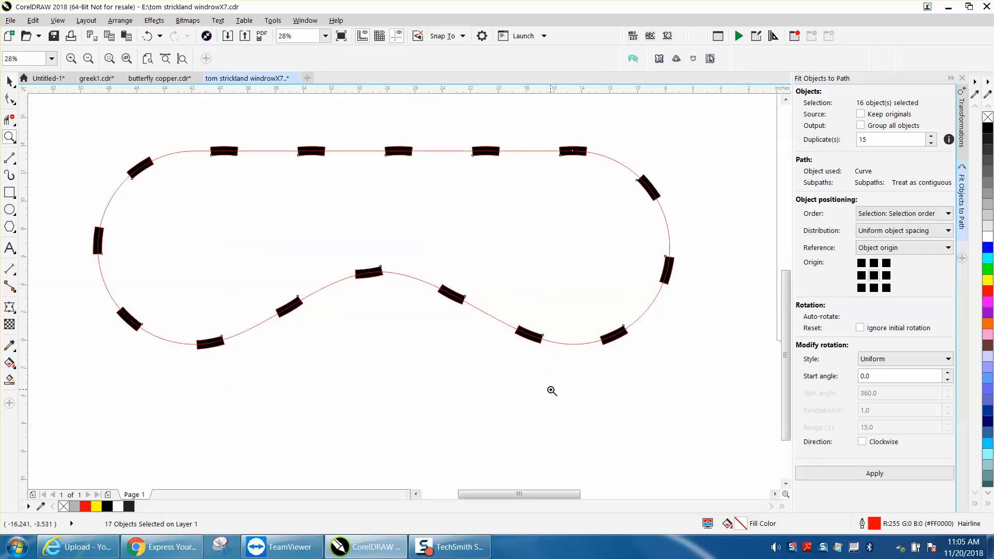
pyautogui.scroll(-3)
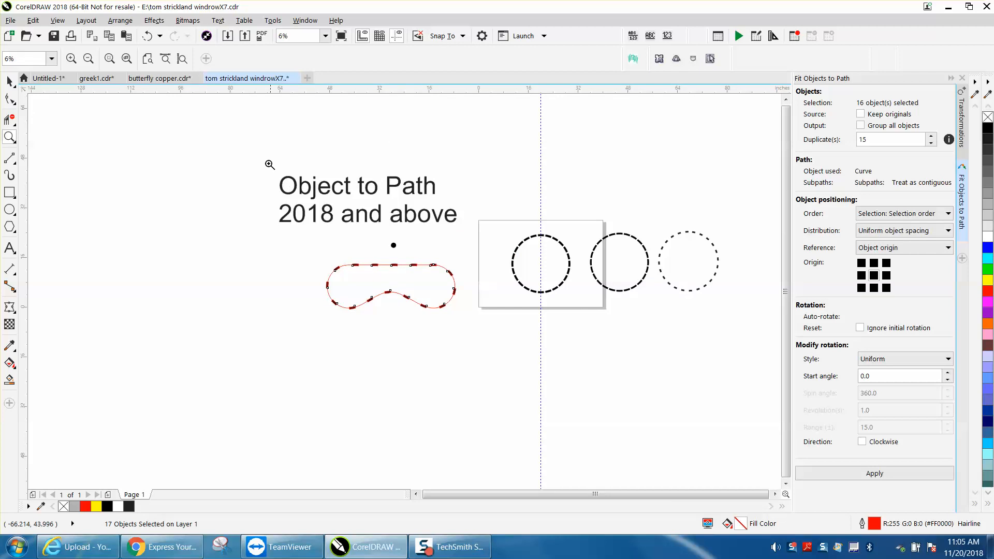